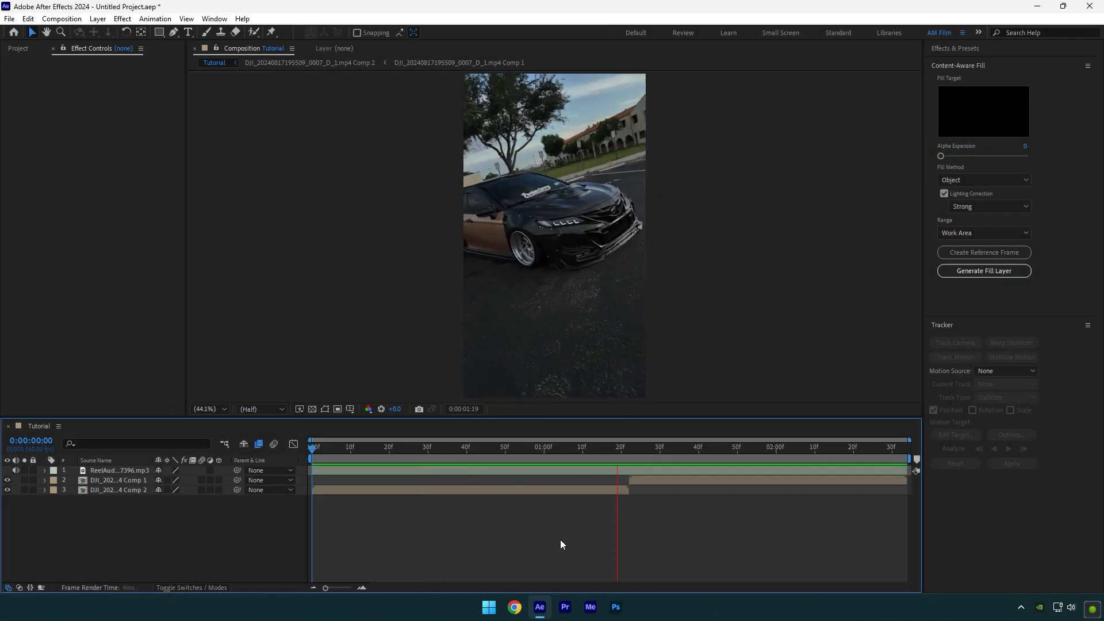
Move the playhead to the cut where the second car clip begins.
click(435, 447)
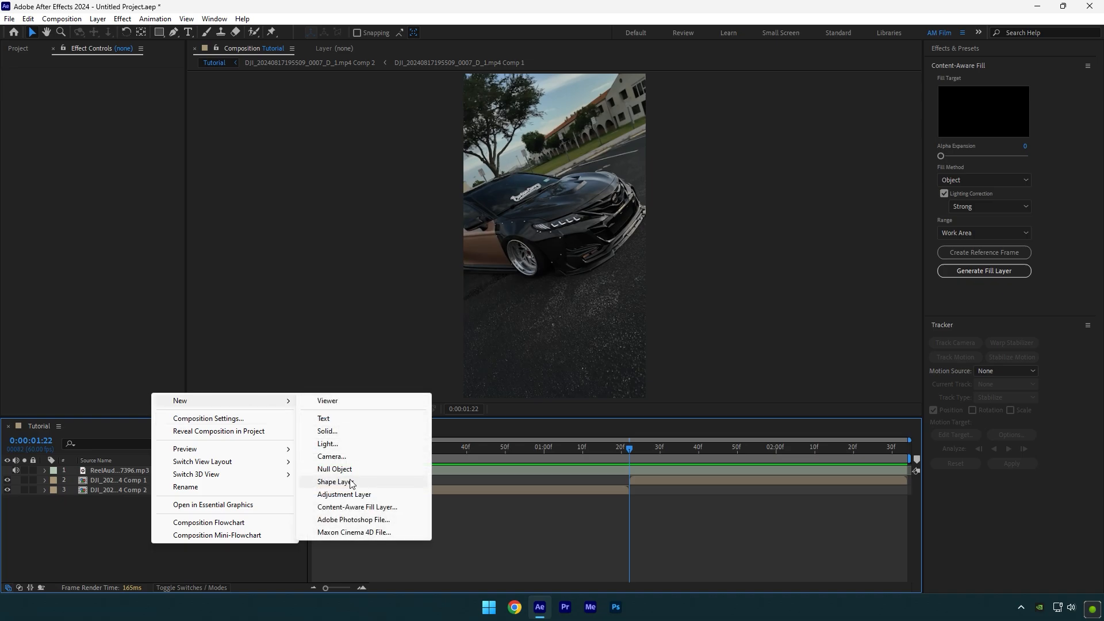
Create an adjustment layer at the cut and drag it above the car clips.
click(343, 494)
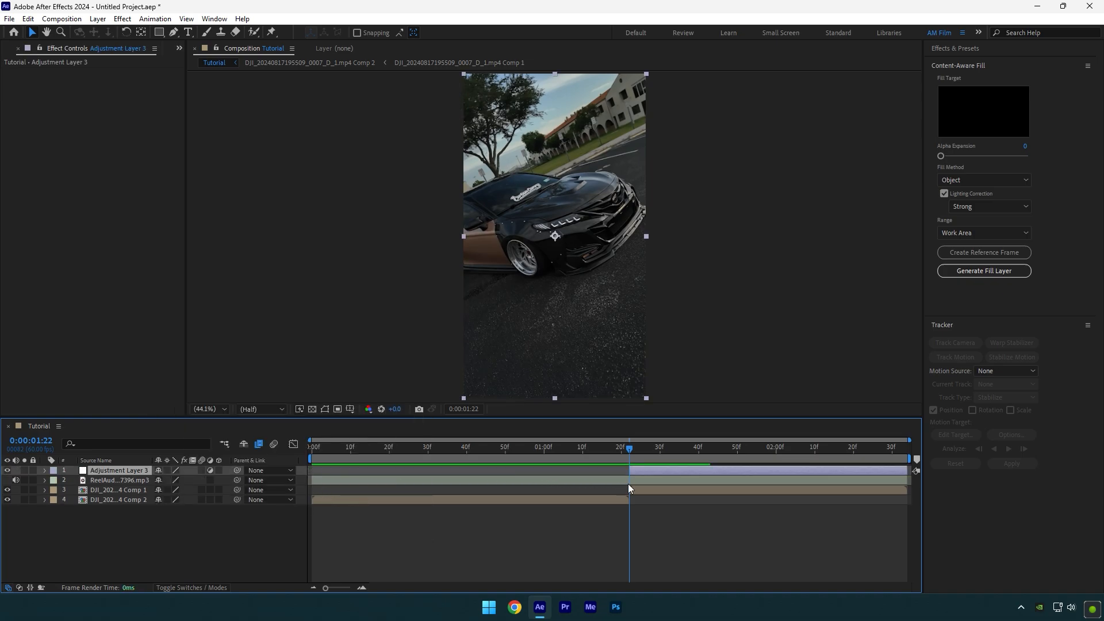
drag(628, 459, 705, 459)
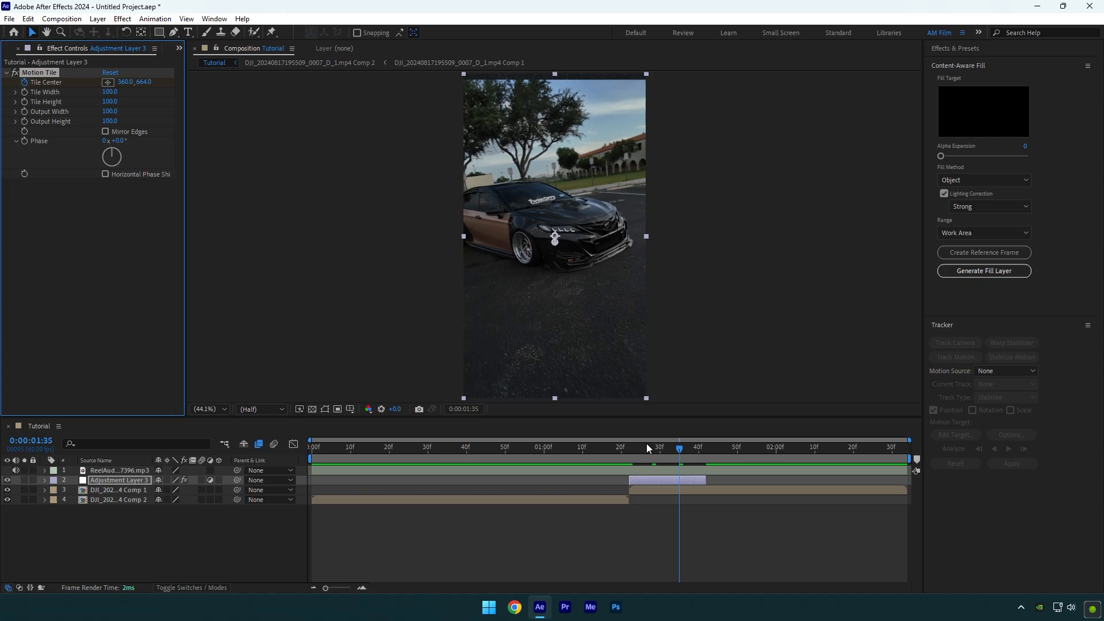
Trim the adjustment layer to the frames just after the cut.
click(705, 447)
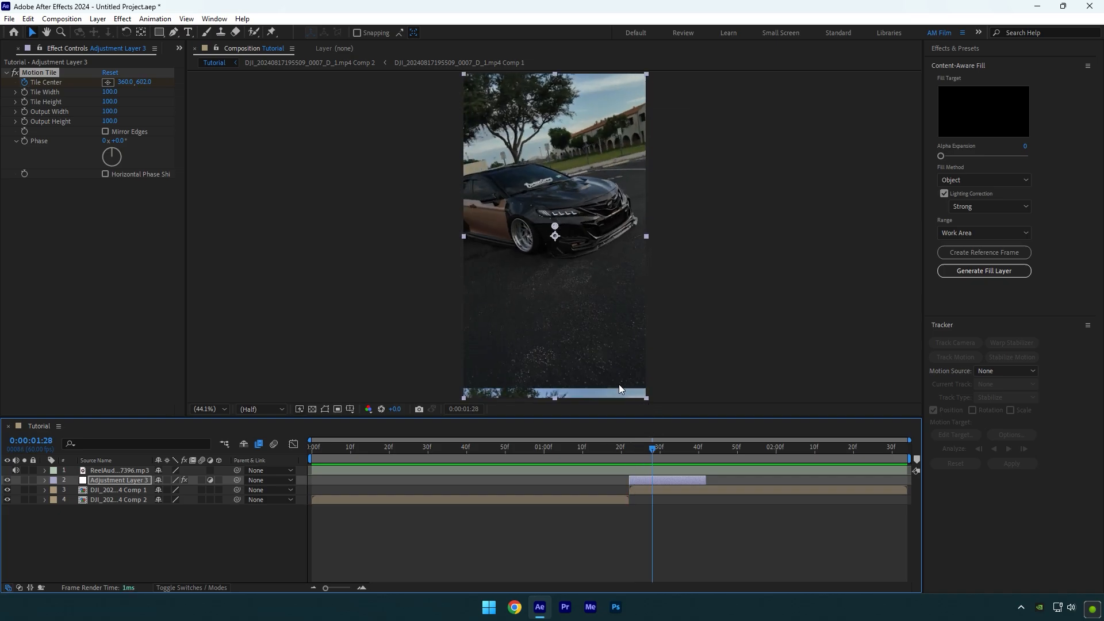
mouse_move(112, 141)
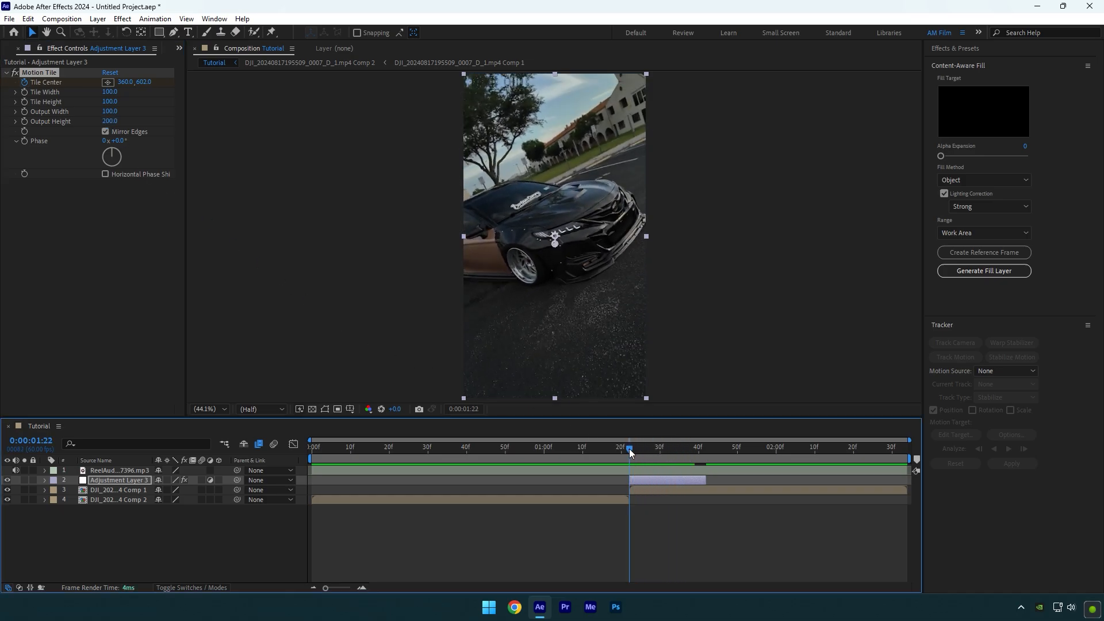
Apply Optics Compensation with Field Of View 75 and Reverse Lens Distortion enabled.
text(opti)
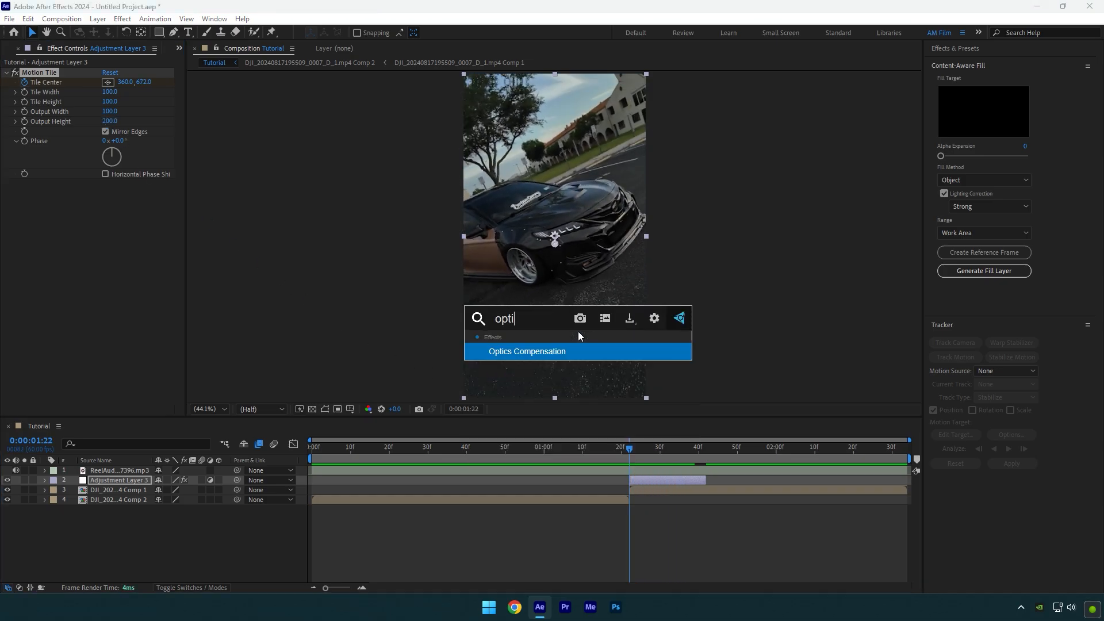
double_click(527, 351)
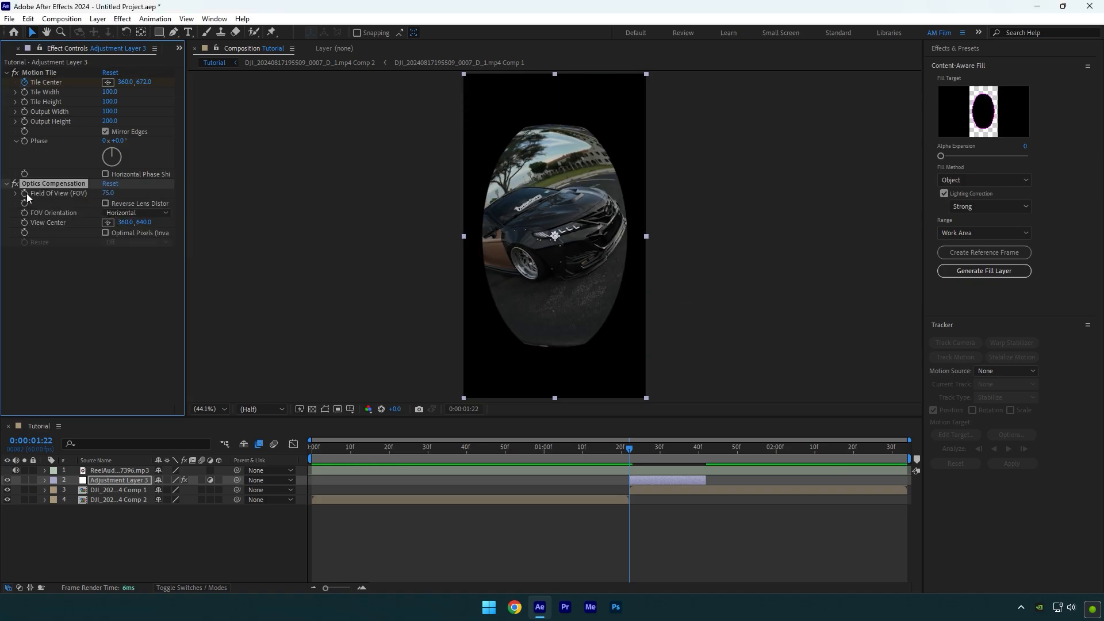
click(106, 203)
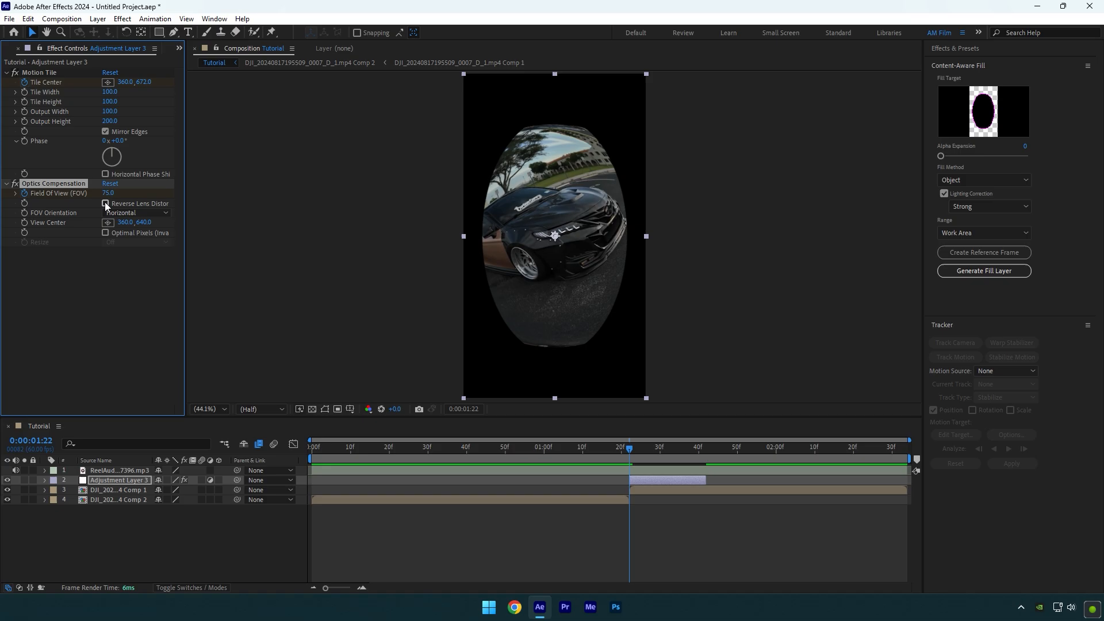
click(106, 204)
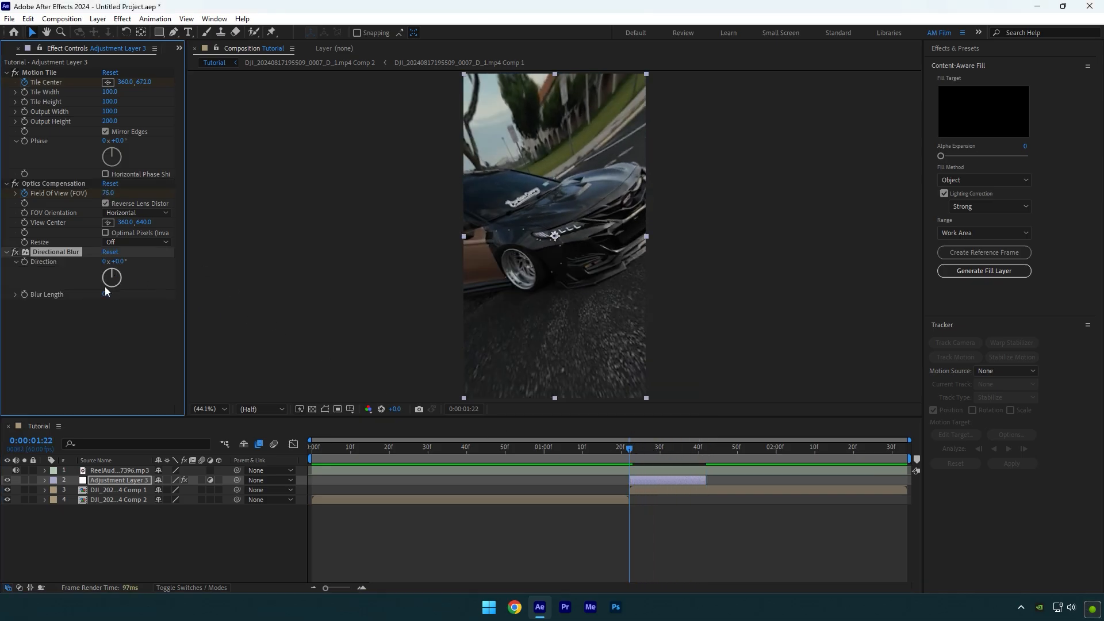
Set the Directional Blur length to 45.
click(108, 296)
text(45)
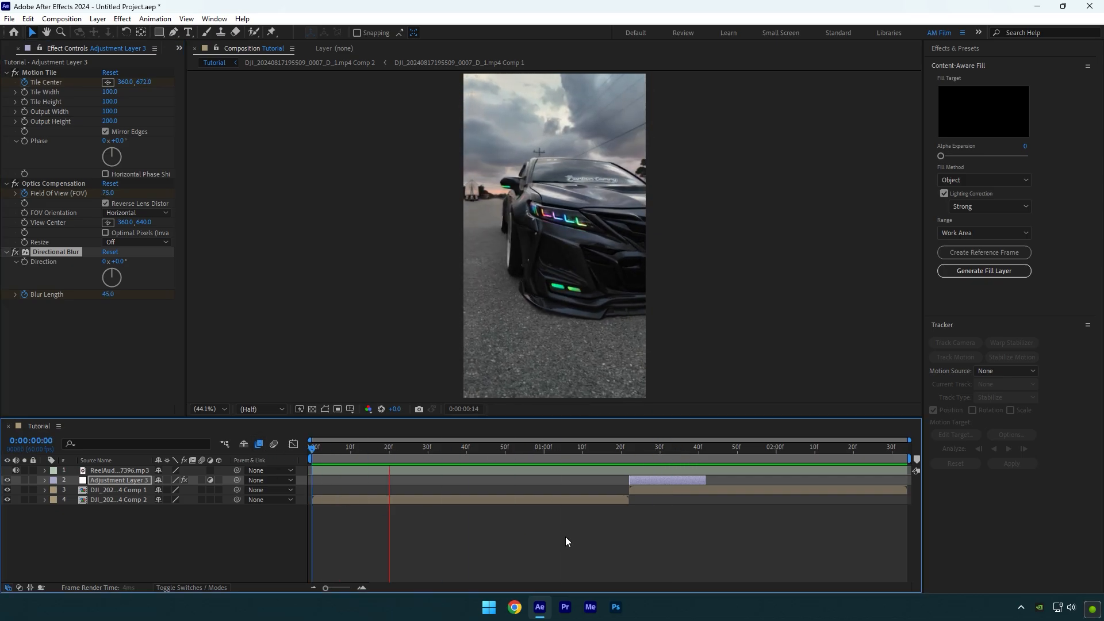
click(859, 446)
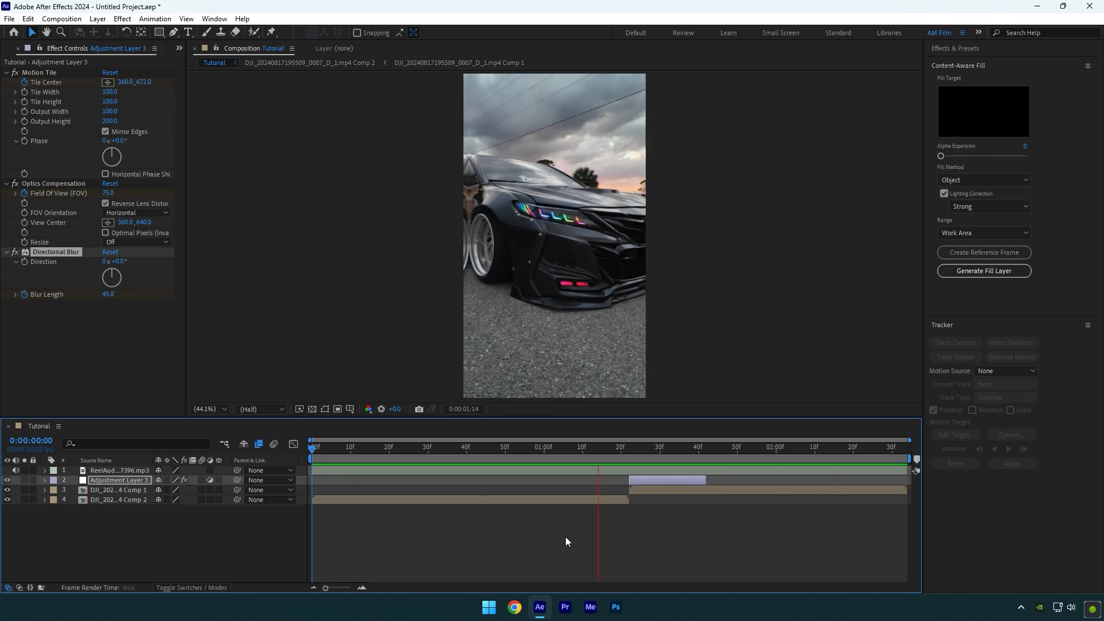
click(482, 446)
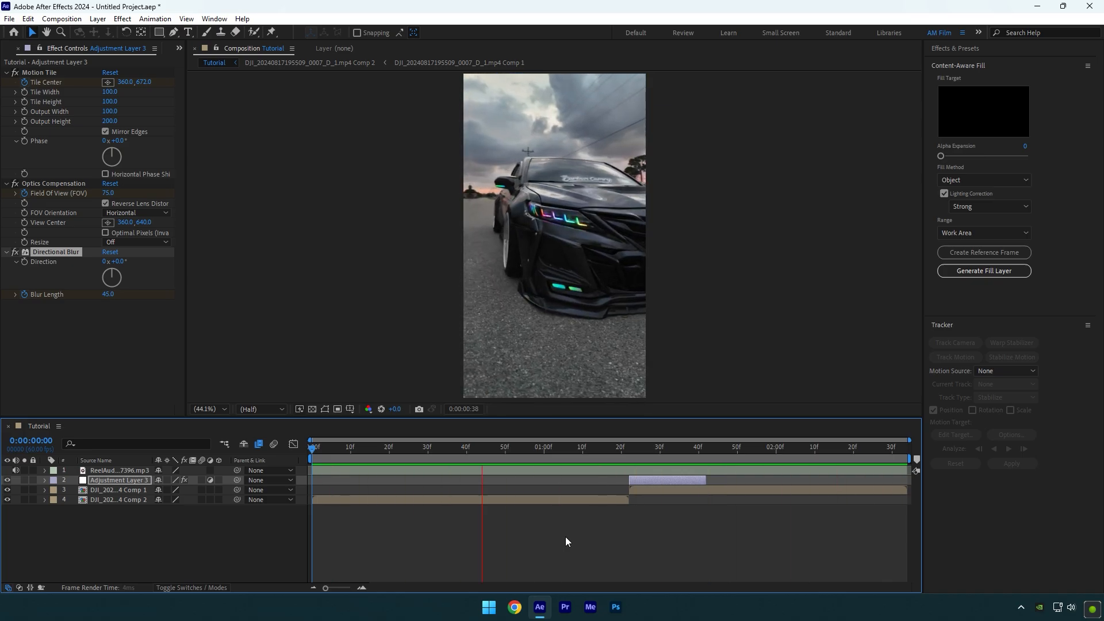
click(311, 446)
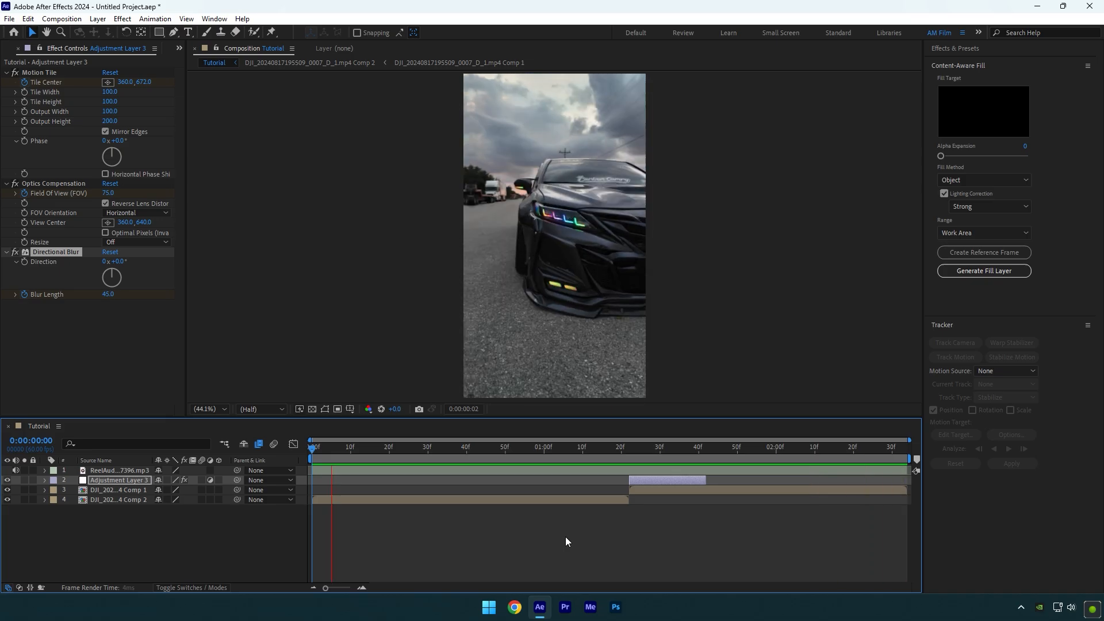